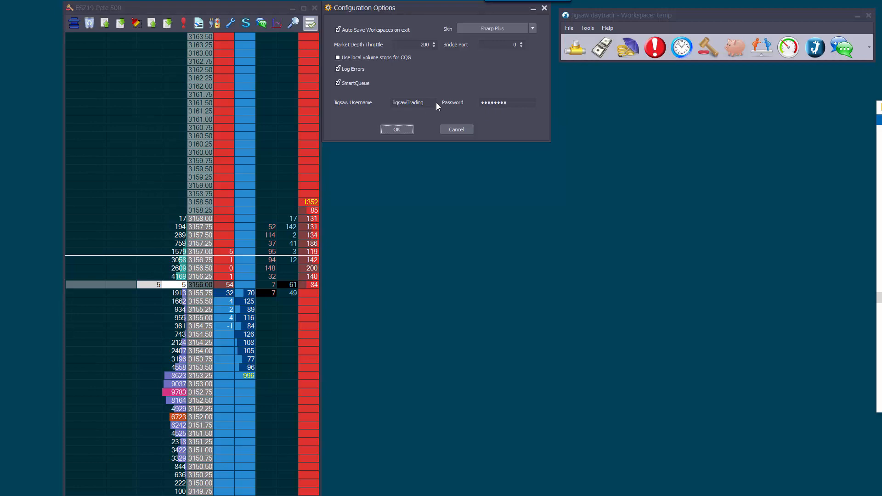
Step: Select the configured Jigsaw username in daytradr's Configuration Options
{"action": "triple_click", "coordinate": [407, 102]}
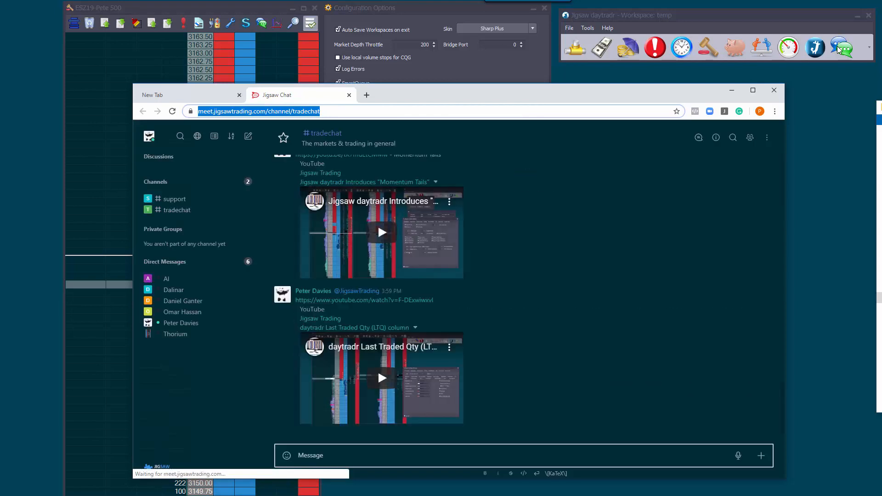
{"action": "mouse_move", "coordinate": [753, 90]}
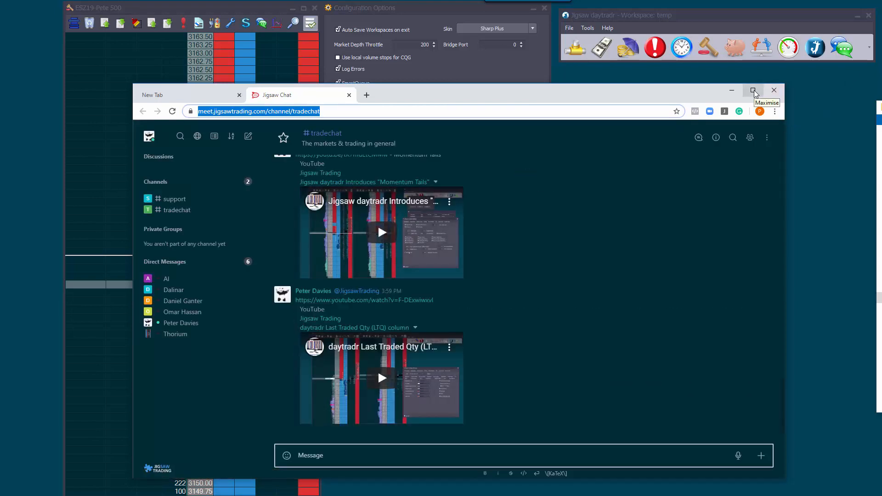
Step: Maximise the chat window, view the avatar status menu, and browse then close the sidebar search
{"action": "left_click", "coordinate": [754, 90]}
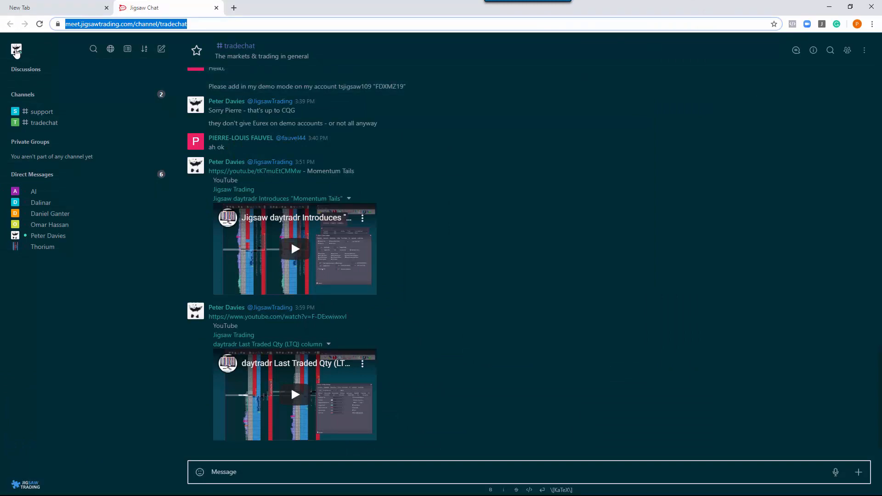
{"action": "left_click", "coordinate": [15, 50]}
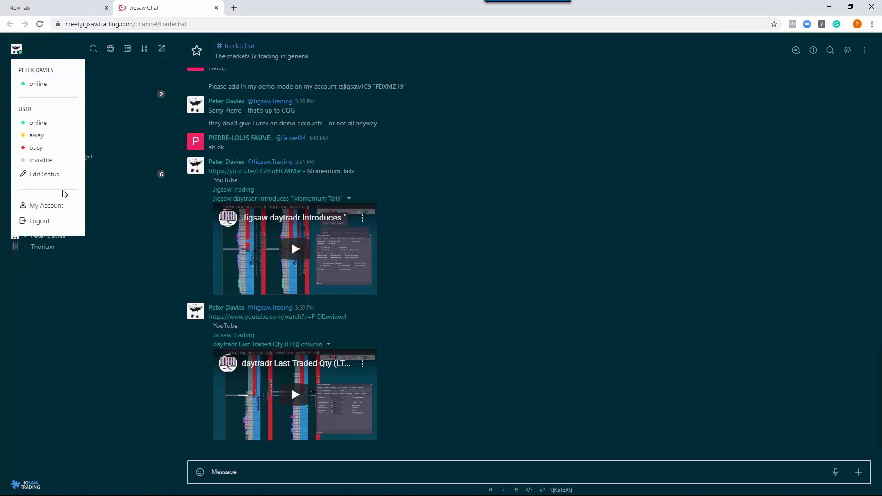
{"action": "mouse_move", "coordinate": [96, 65]}
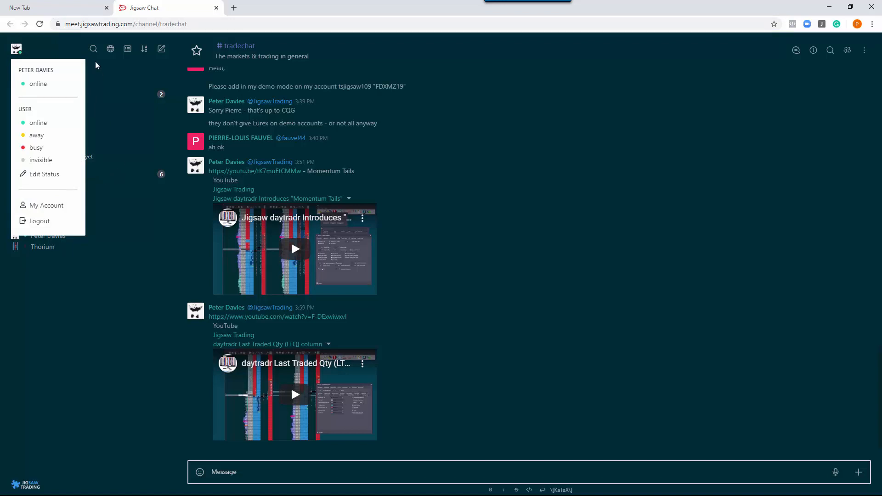
{"action": "left_click", "coordinate": [93, 49]}
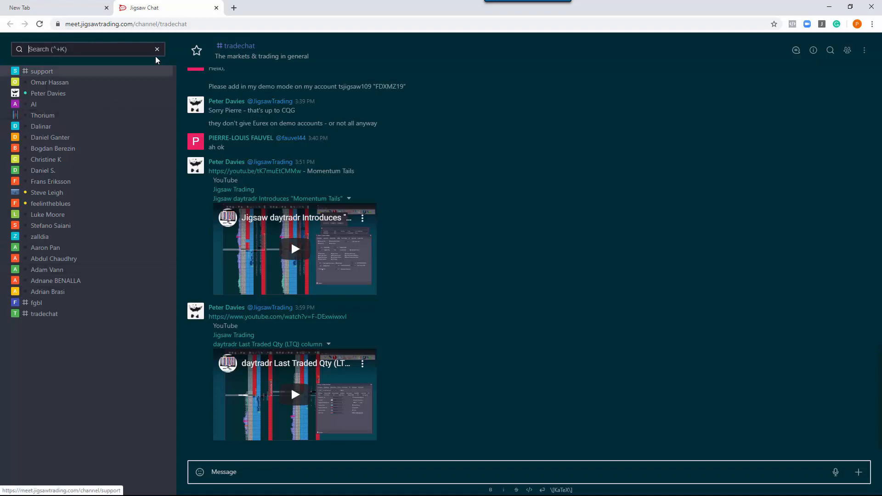
{"action": "left_click", "coordinate": [157, 49]}
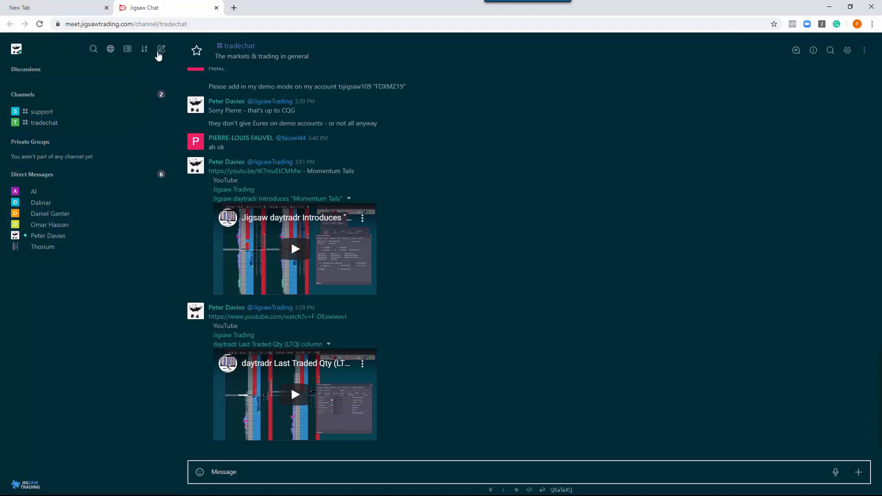
{"action": "mouse_move", "coordinate": [111, 50]}
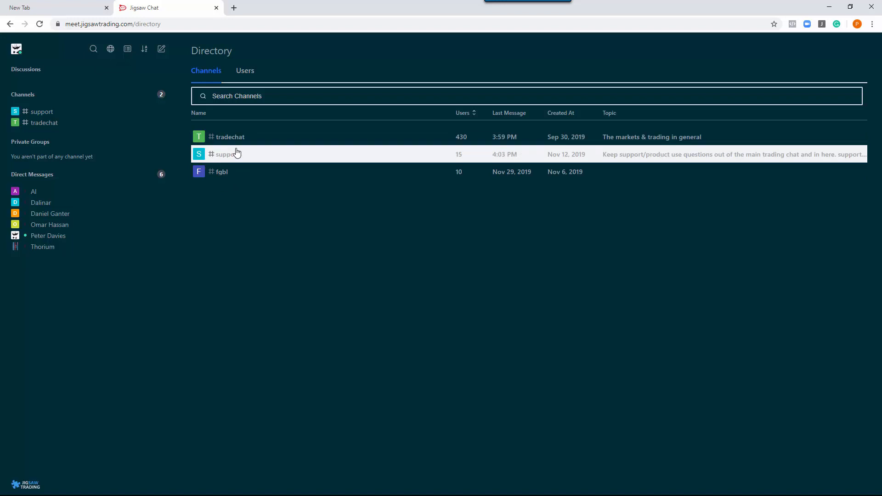
{"action": "mouse_move", "coordinate": [243, 137]}
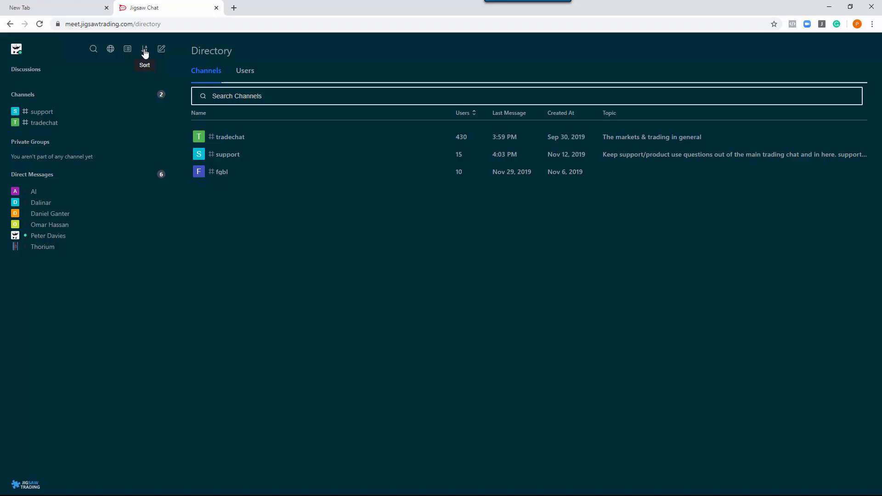
Step: View the Create New menu of channel and discussion options, then dismiss it
{"action": "left_click", "coordinate": [161, 49]}
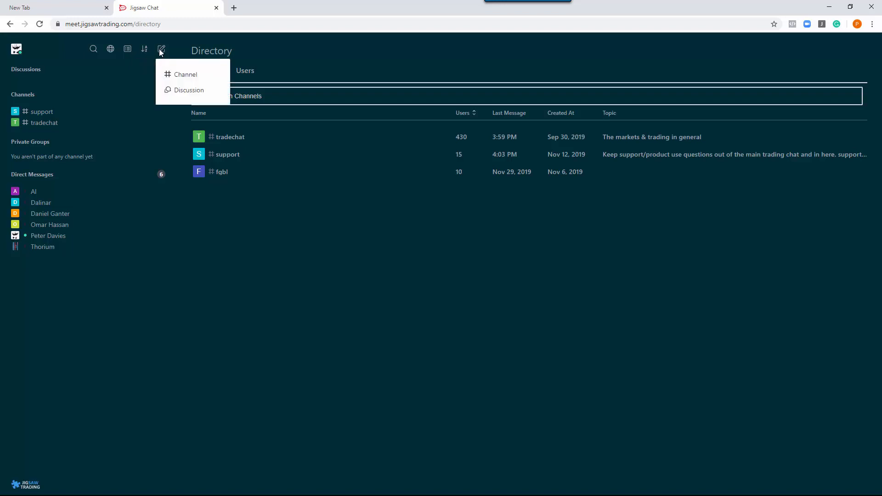
{"action": "left_click", "coordinate": [143, 49]}
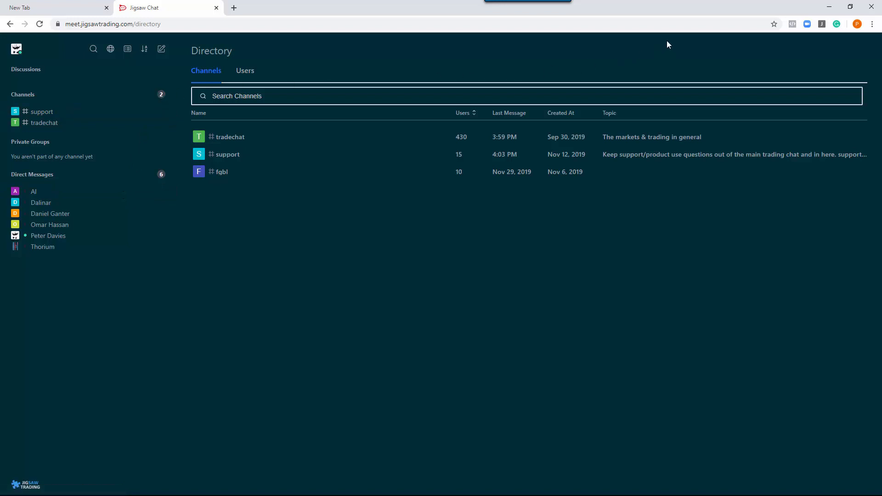
{"action": "mouse_move", "coordinate": [44, 122]}
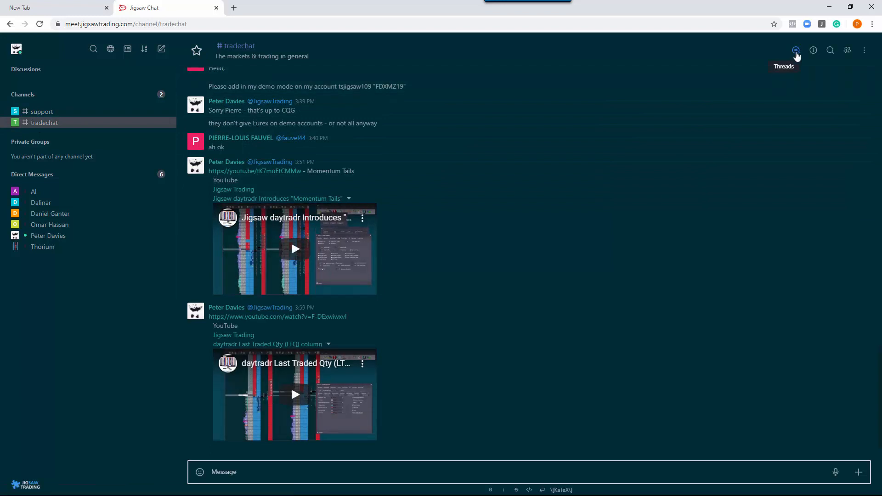
Step: Show tradechat's threads list, then search the channel's messages for 'depth'
{"action": "left_click", "coordinate": [796, 50]}
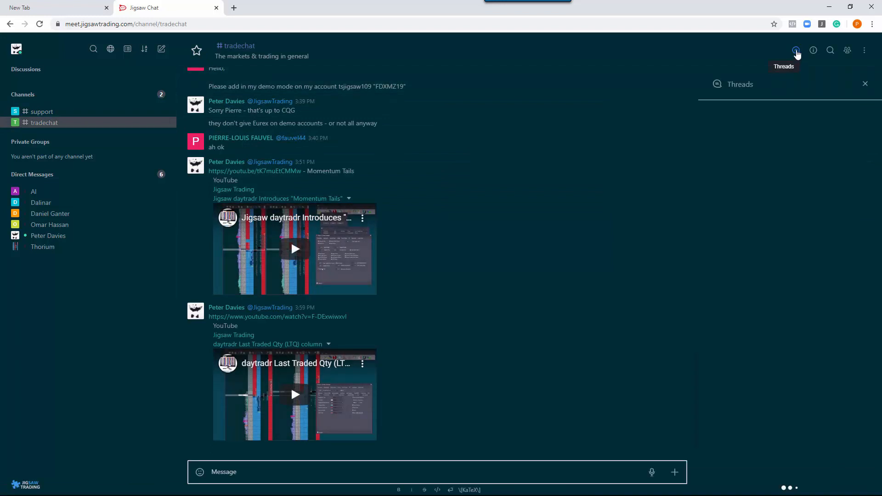
{"action": "left_click", "coordinate": [797, 50]}
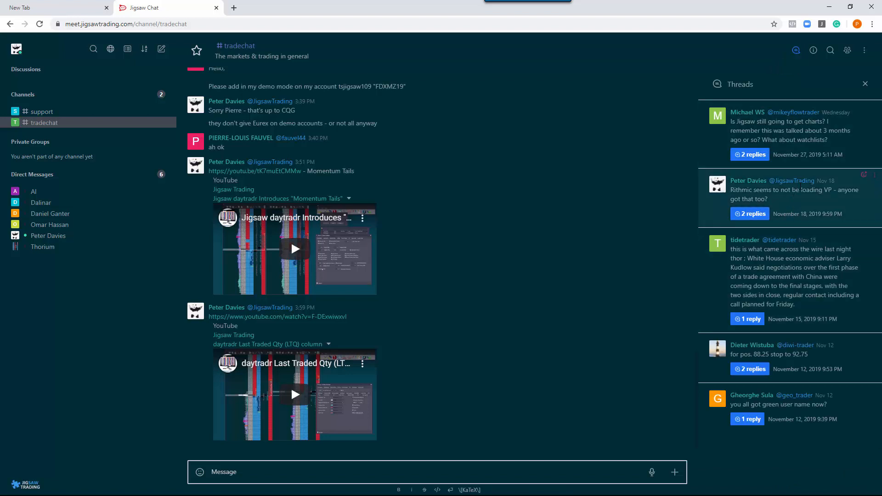
{"action": "mouse_move", "coordinate": [830, 50]}
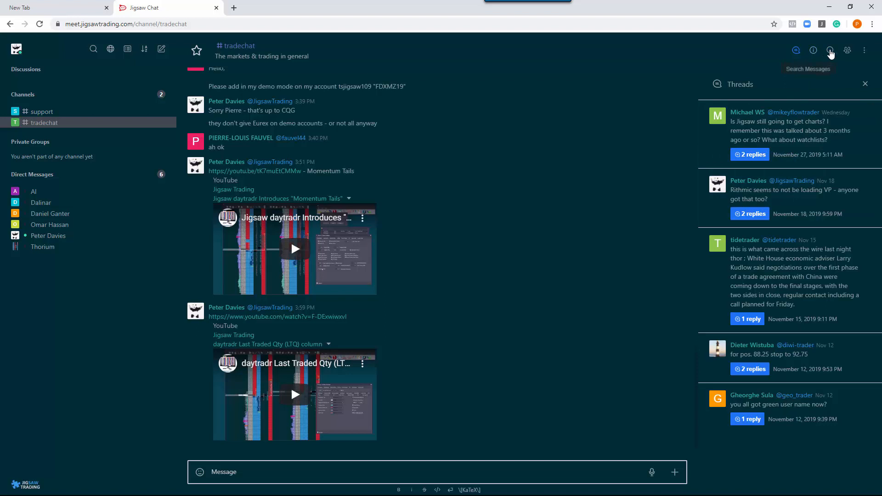
{"action": "left_click", "coordinate": [830, 50]}
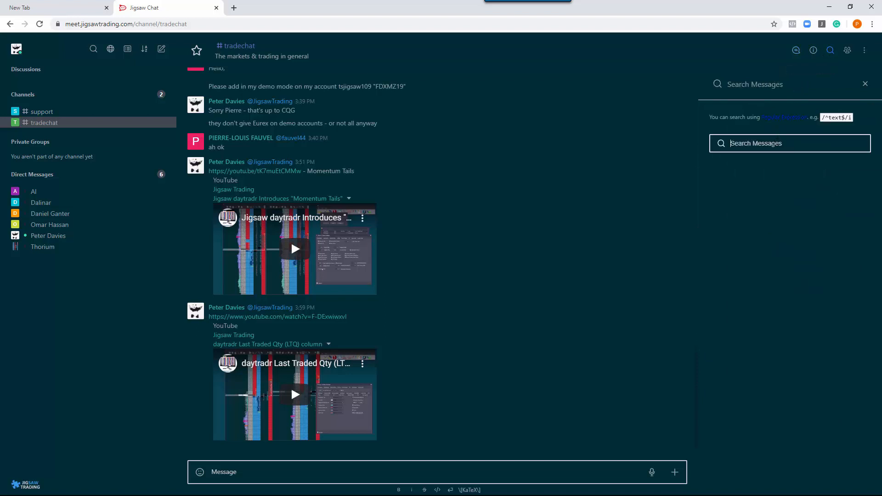
{"action": "type", "text": "depth"}
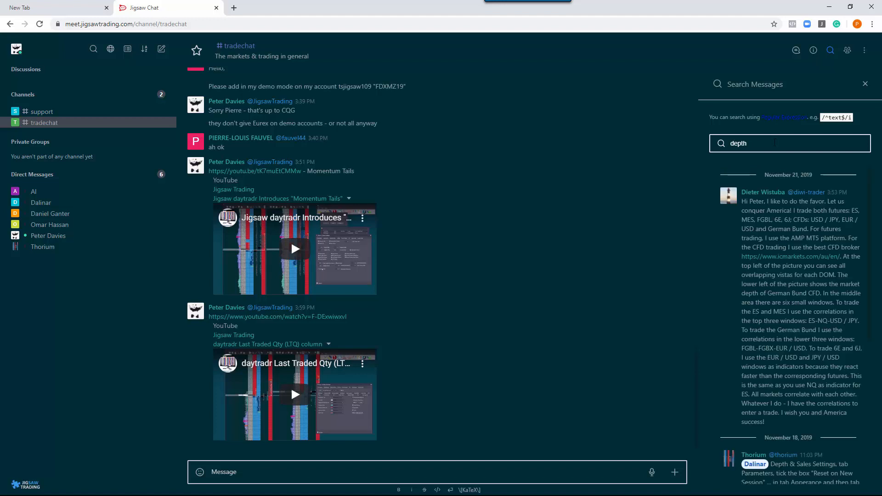
{"action": "mouse_move", "coordinate": [852, 54]}
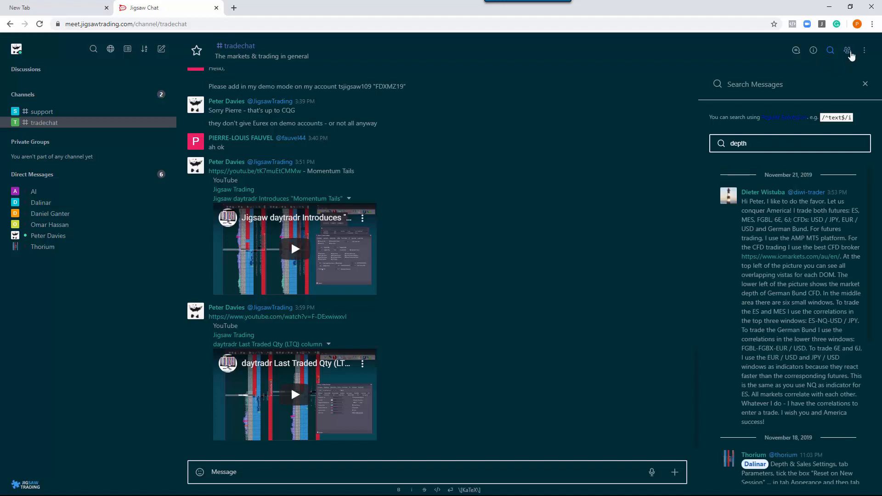
Step: Show the tradechat members list (18 online of 430) and the channel's More options menu
{"action": "left_click", "coordinate": [848, 51]}
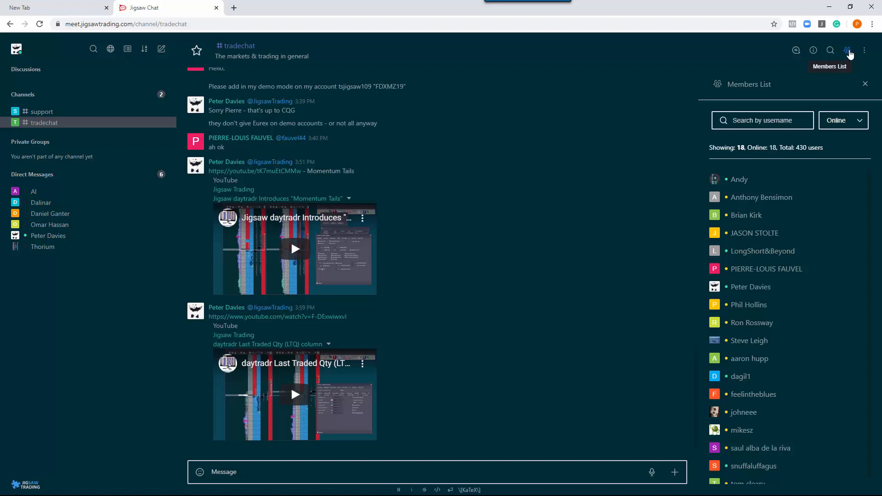
{"action": "mouse_move", "coordinate": [865, 50]}
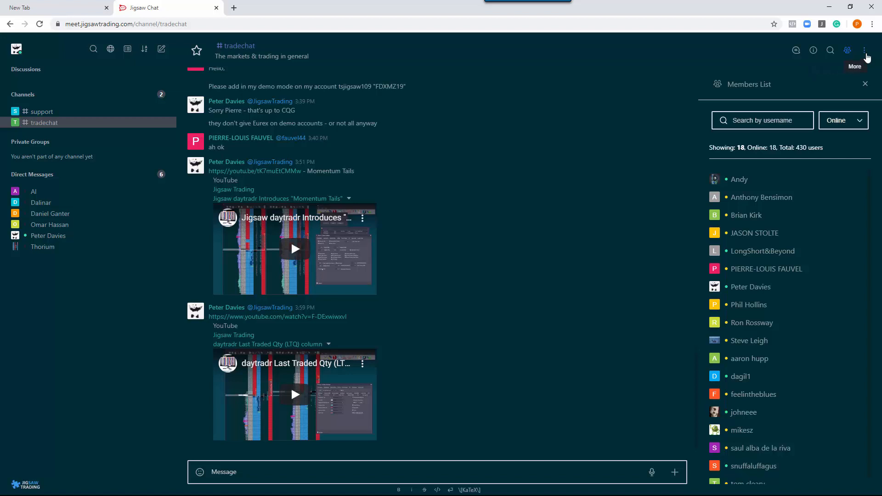
{"action": "left_click", "coordinate": [867, 50]}
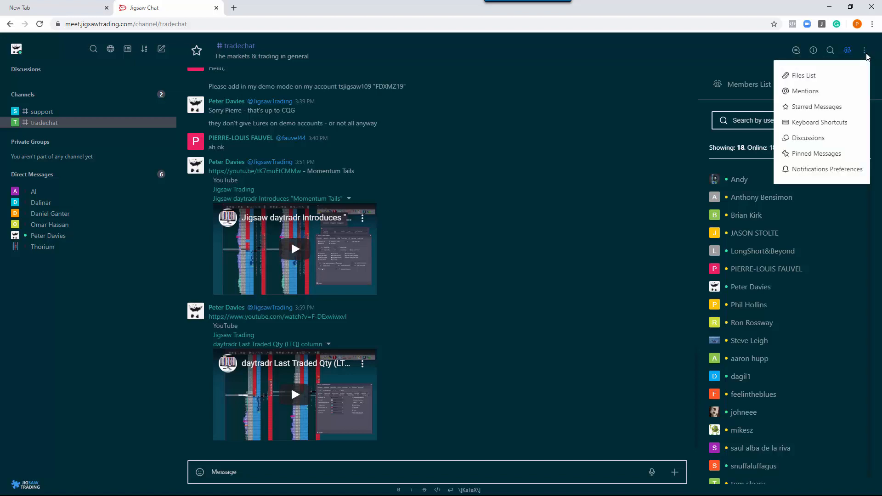
{"action": "mouse_move", "coordinate": [493, 60]}
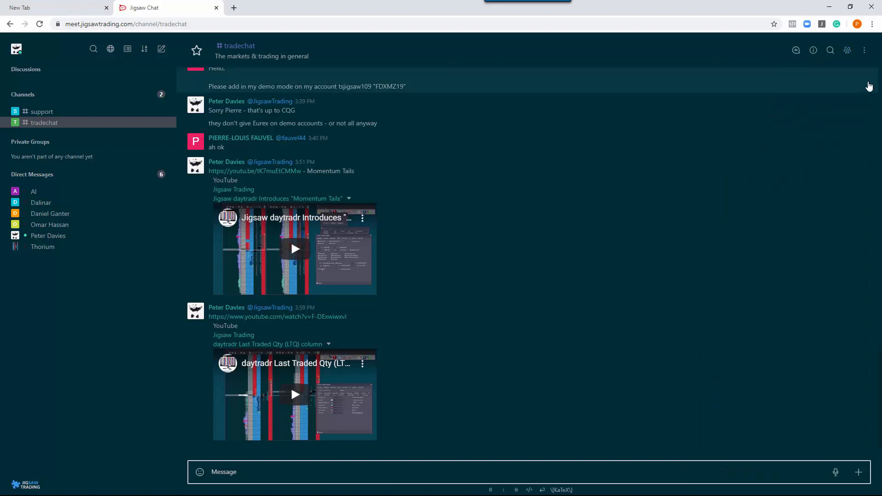
{"action": "mouse_move", "coordinate": [859, 165]}
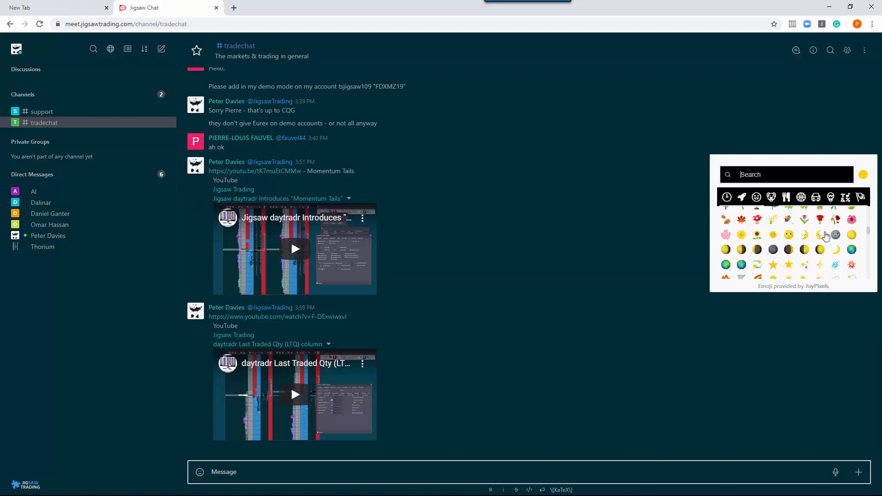
Step: Switch the emoji reaction picker to the people and faces category
{"action": "left_click", "coordinate": [757, 197]}
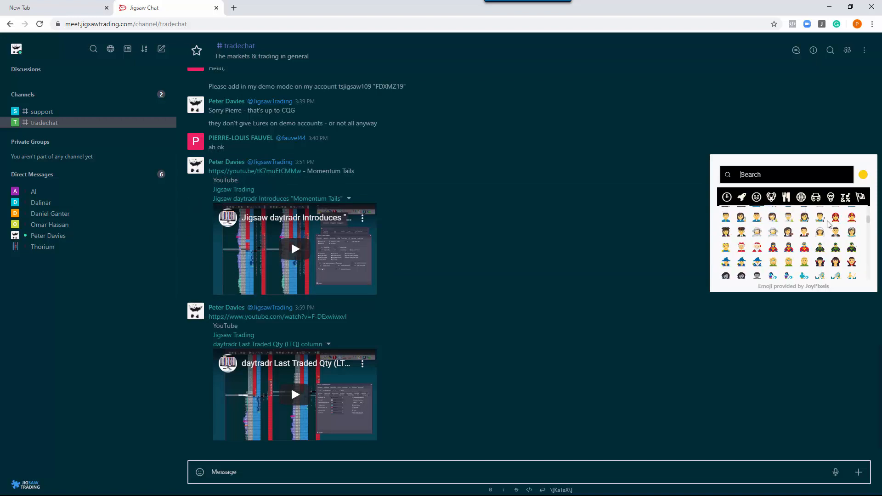
{"action": "mouse_move", "coordinate": [741, 168]}
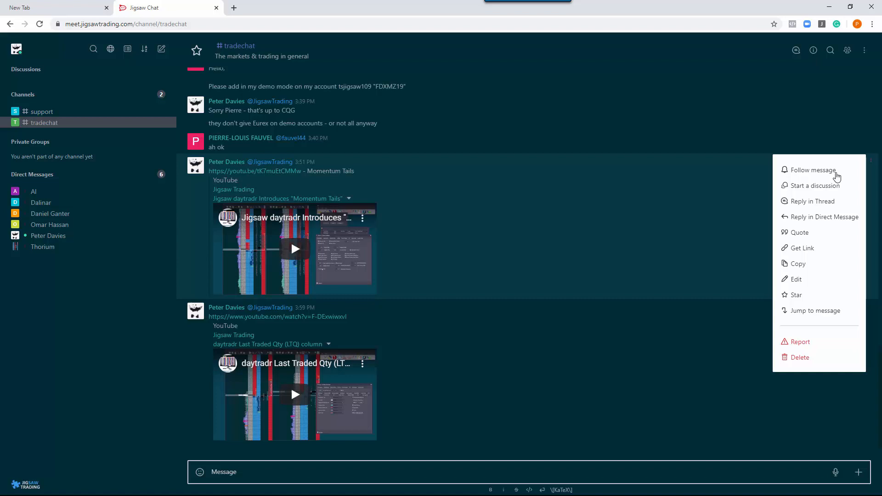
{"action": "mouse_move", "coordinate": [812, 280]}
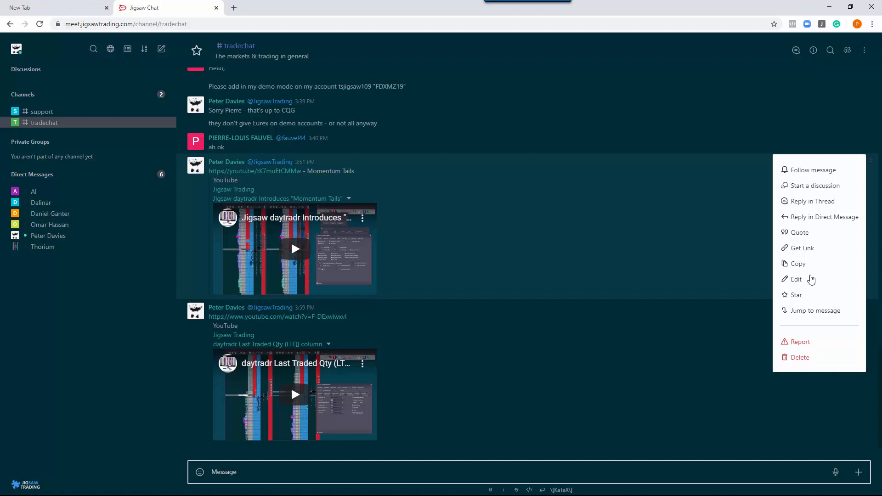
{"action": "mouse_move", "coordinate": [852, 270]}
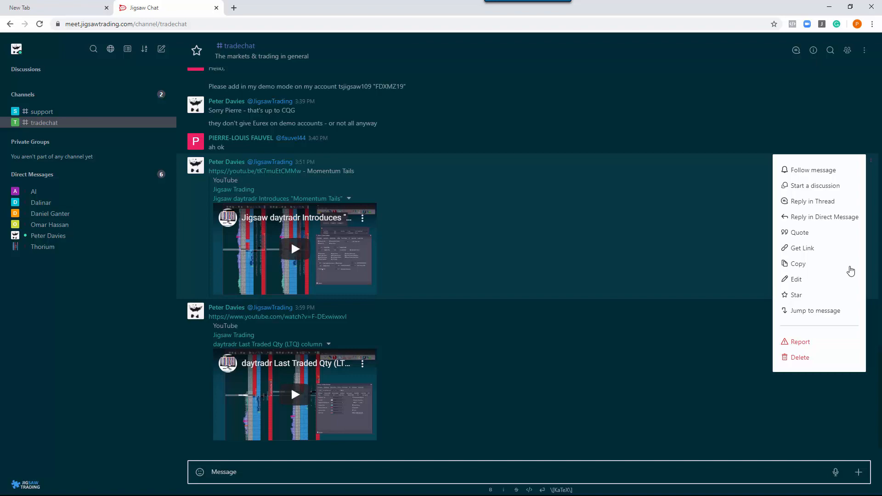